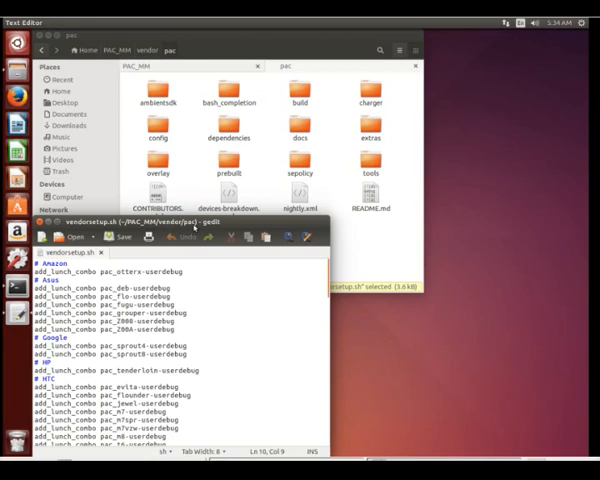
{"action": "scroll", "scroll_direction": "down", "scroll_amount": 3}
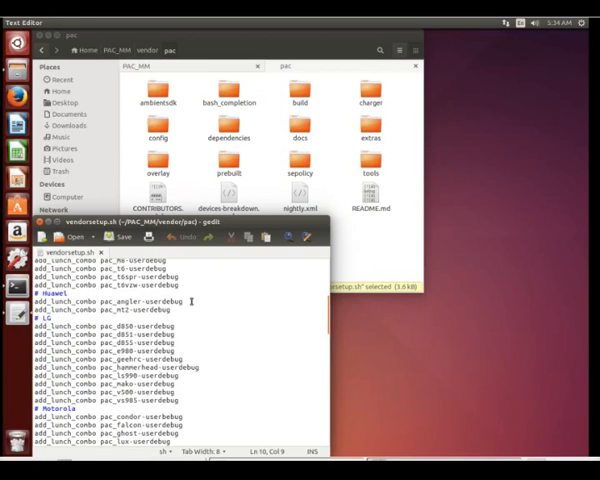
{"action": "scroll", "scroll_direction": "down", "scroll_amount": 3}
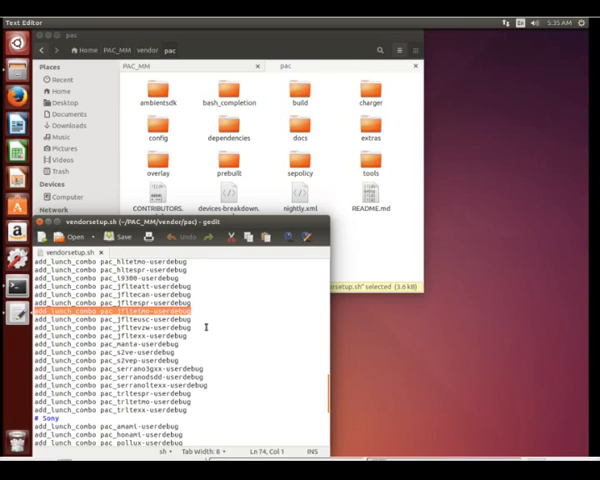
{"action": "scroll", "scroll_direction": "down", "scroll_amount": 3}
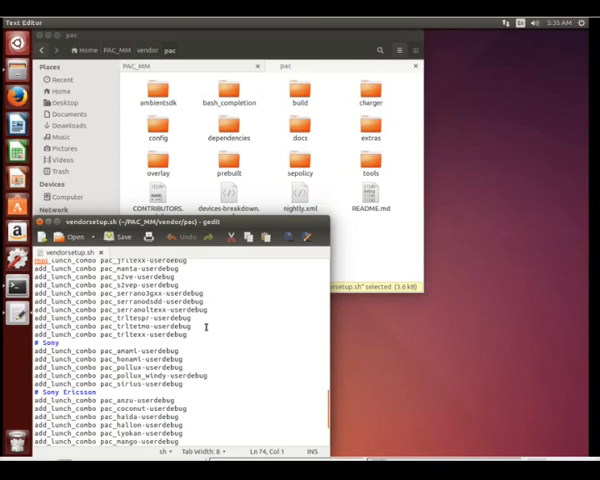